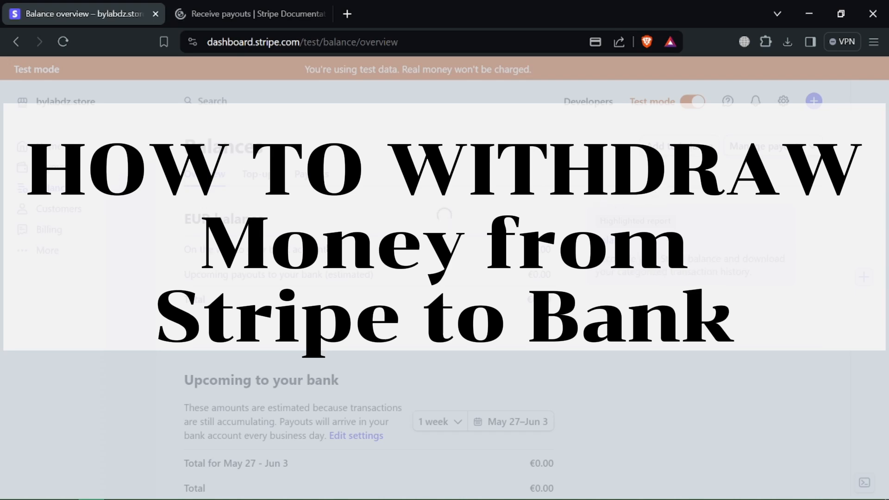
- Switch to the Receive payouts docs tab and scroll to the bank account requirements table
{"action": "left_click", "coordinate": [250, 13]}
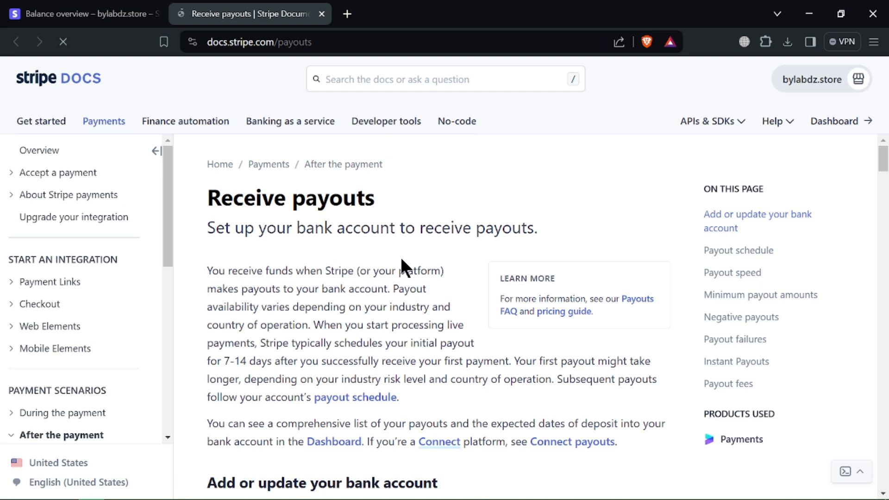
{"action": "scroll", "scroll_direction": "down", "scroll_amount": 3}
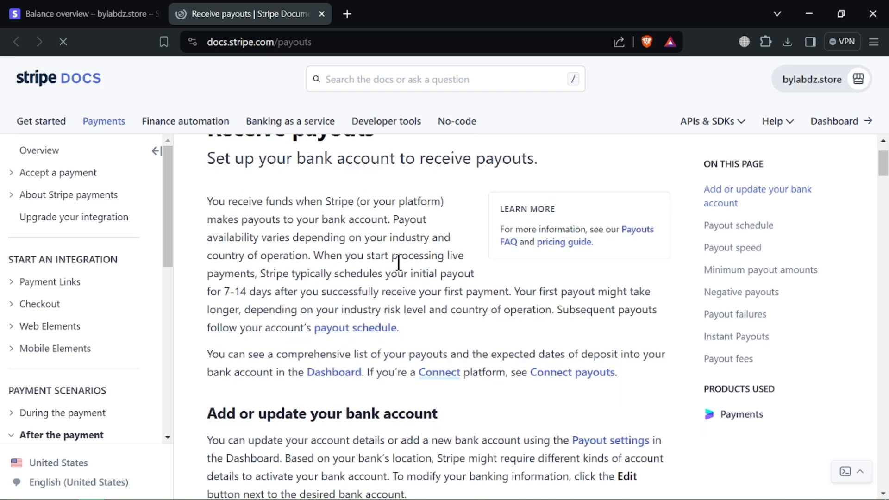
{"action": "scroll", "scroll_direction": "down", "scroll_amount": 3}
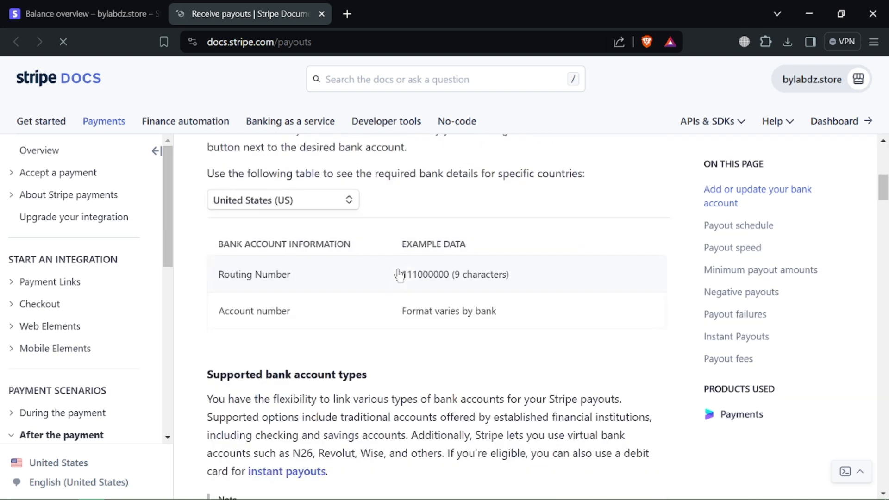
{"action": "scroll", "scroll_direction": "down", "scroll_amount": 3}
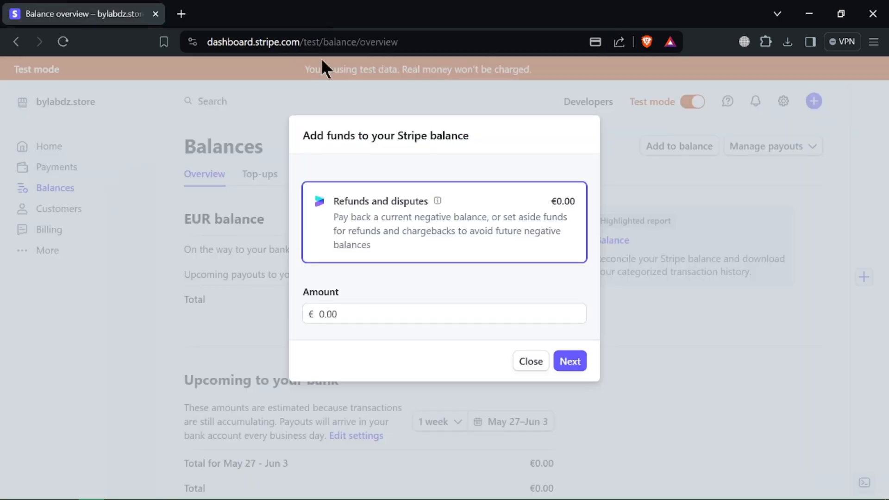
- Submit the add-funds request to the Stripe balance and dismiss the SEPA transfer confirmation
{"action": "left_click", "coordinate": [364, 314]}
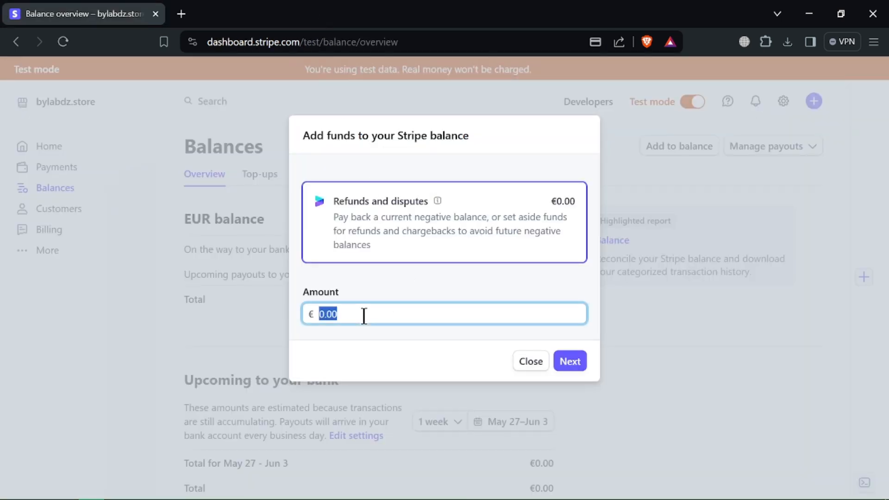
{"action": "left_click", "coordinate": [570, 361]}
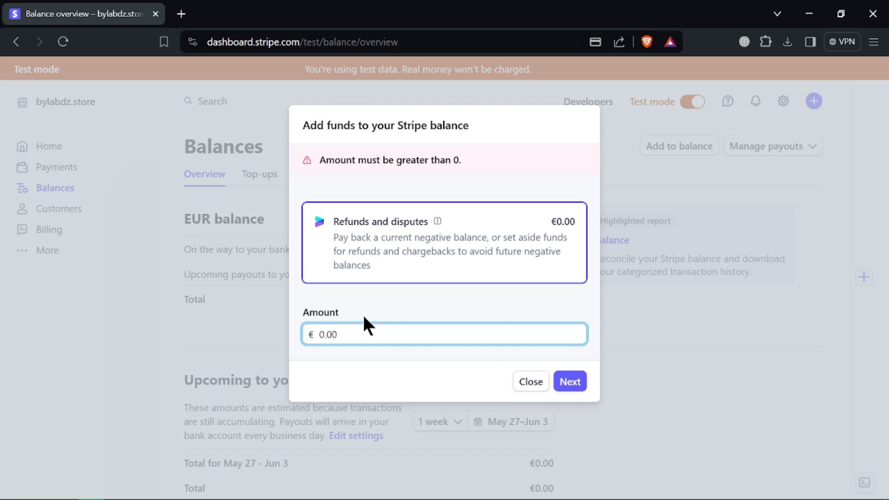
{"action": "left_click", "coordinate": [570, 381]}
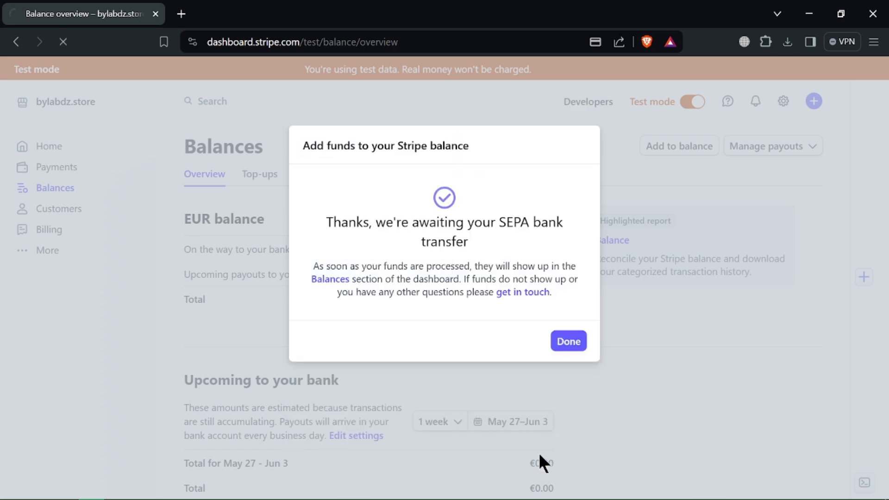
{"action": "left_click", "coordinate": [568, 340]}
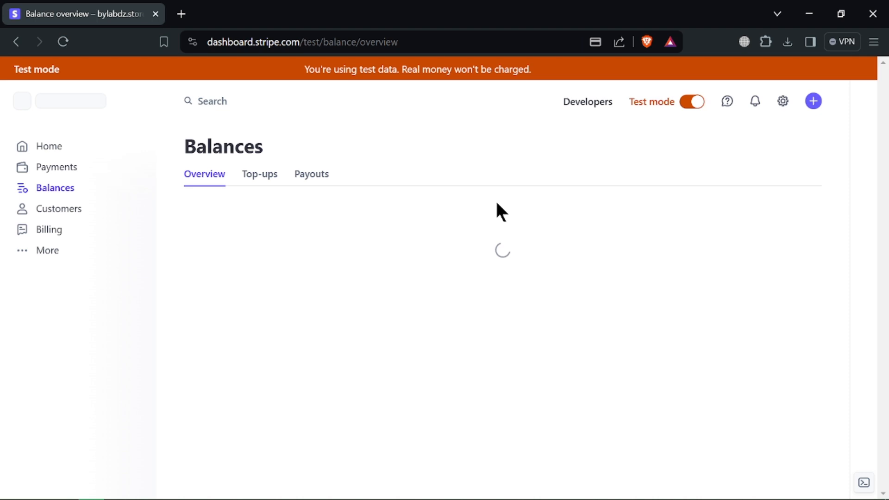
{"action": "left_click", "coordinate": [311, 175]}
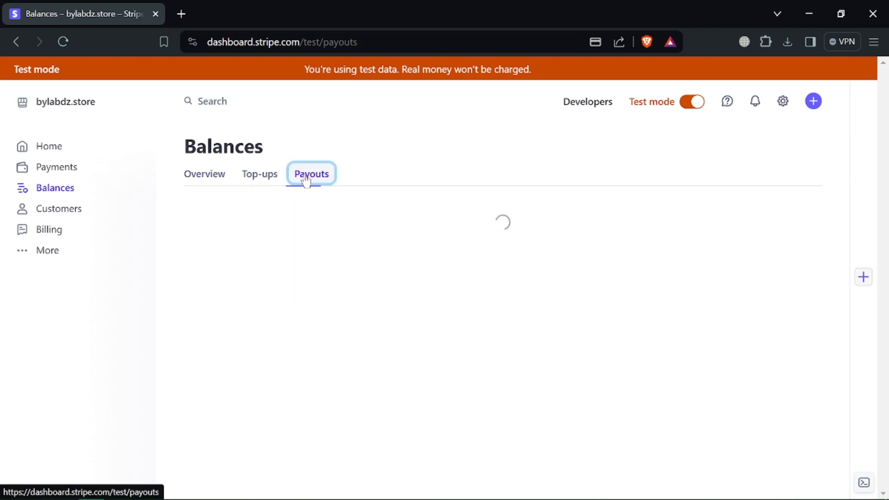
{"action": "mouse_move", "coordinate": [209, 186]}
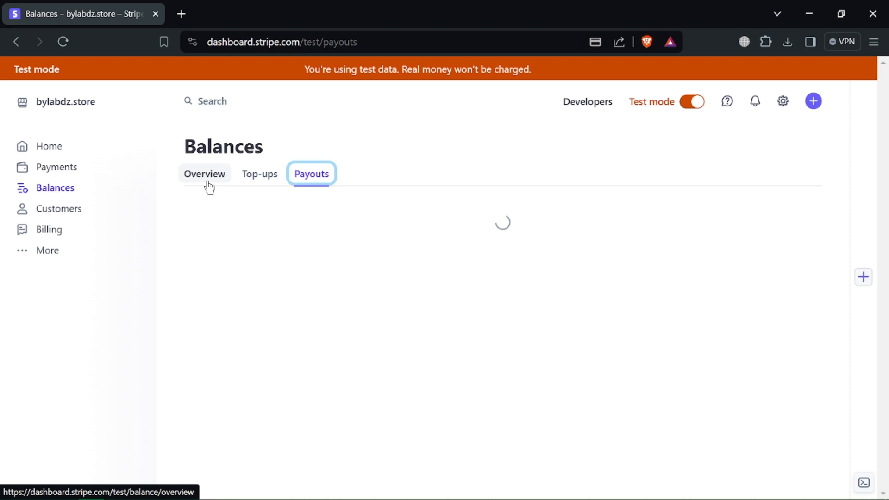
{"action": "mouse_move", "coordinate": [813, 101]}
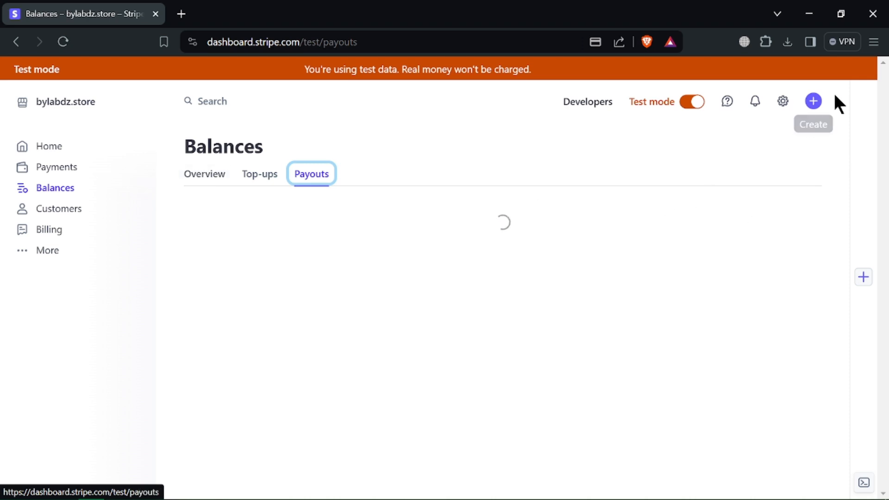
{"action": "mouse_move", "coordinate": [812, 103]}
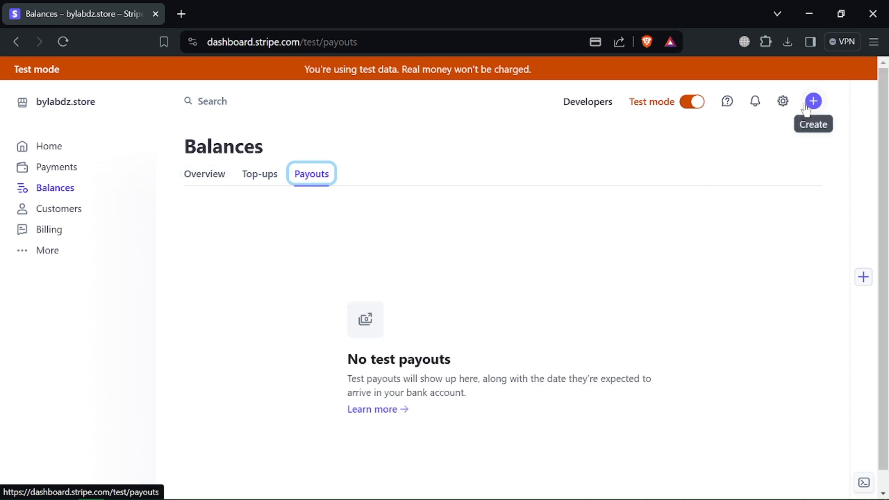
{"action": "left_click", "coordinate": [204, 174]}
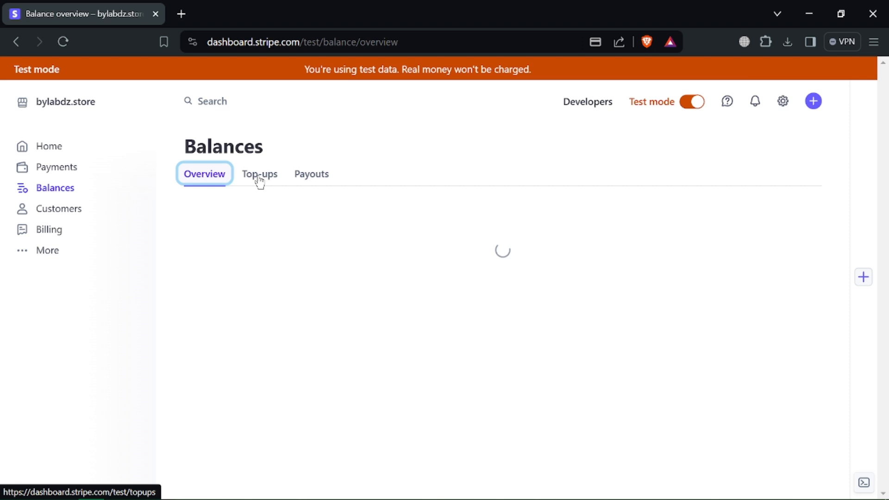
{"action": "left_click", "coordinate": [260, 173]}
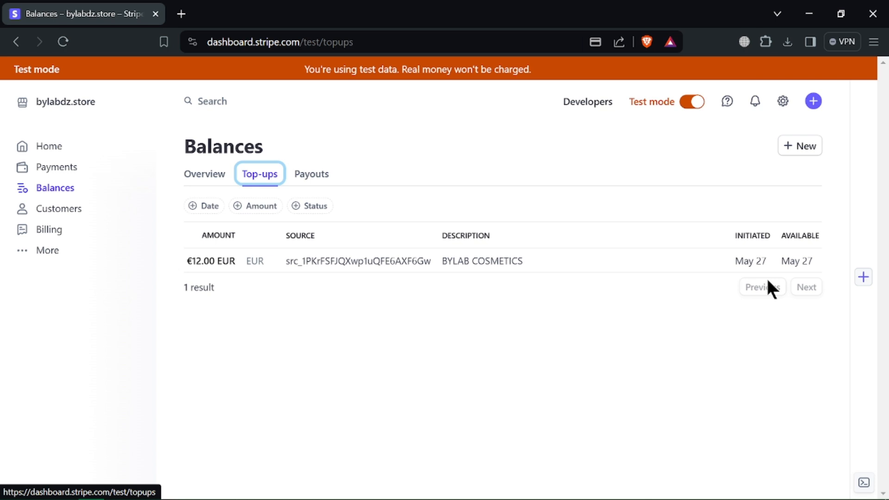
{"action": "mouse_move", "coordinate": [689, 273]}
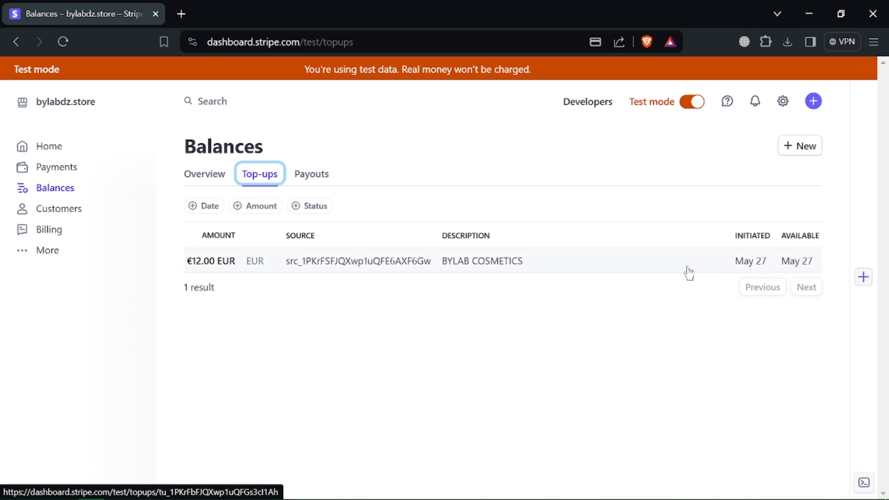
{"action": "left_click", "coordinate": [205, 174]}
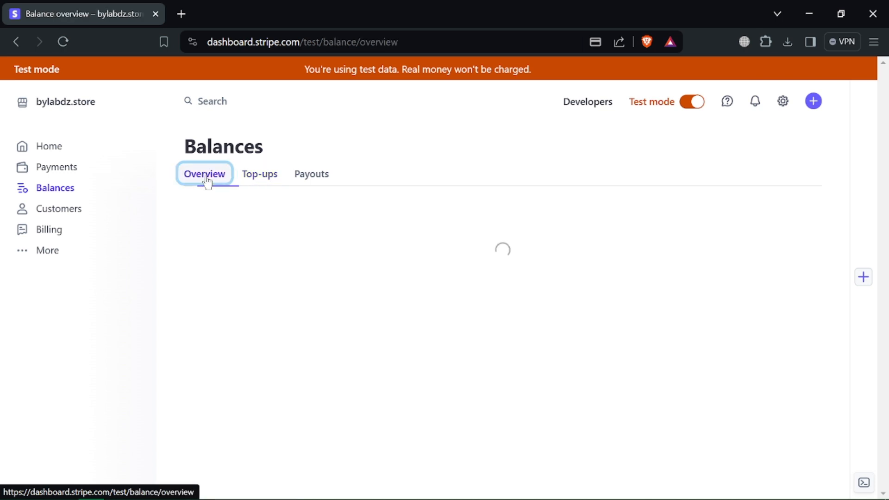
- From Manage payouts, start paying out the €12.00 reserved for future refunds or disputes
{"action": "left_click", "coordinate": [773, 145]}
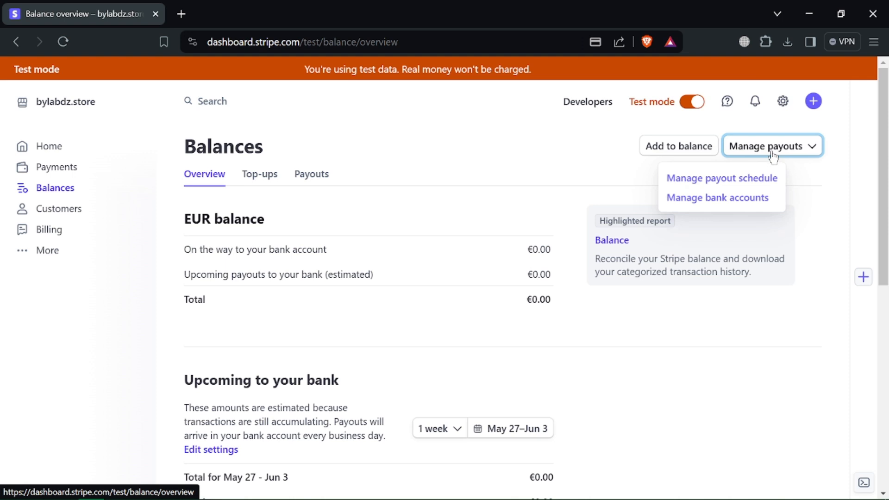
{"action": "mouse_move", "coordinate": [744, 209]}
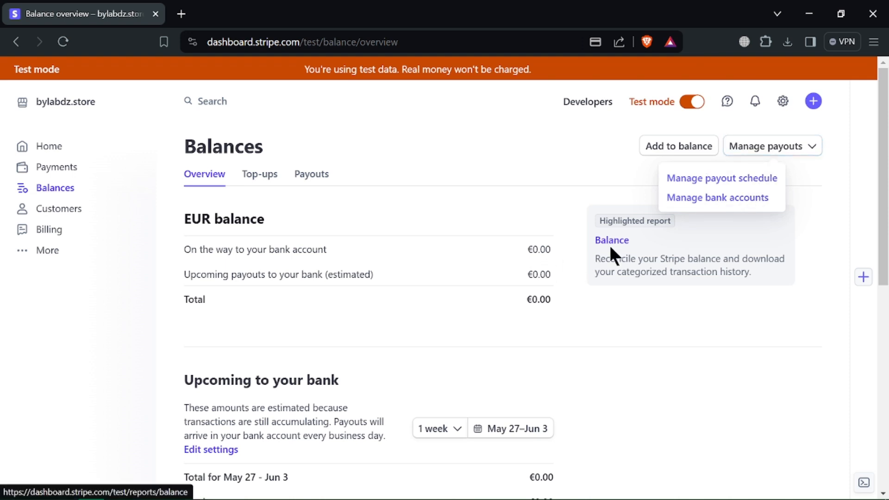
{"action": "scroll", "scroll_direction": "down", "scroll_amount": 3}
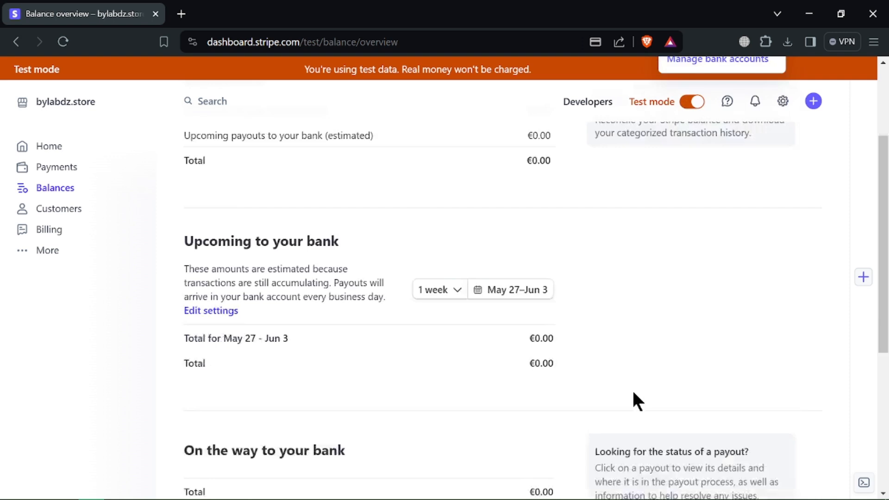
{"action": "scroll", "scroll_direction": "down", "scroll_amount": 3}
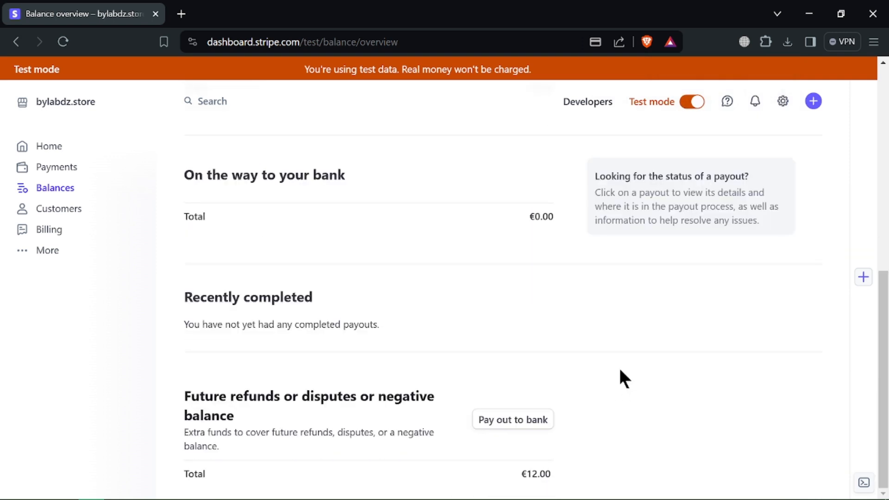
{"action": "left_click", "coordinate": [513, 420]}
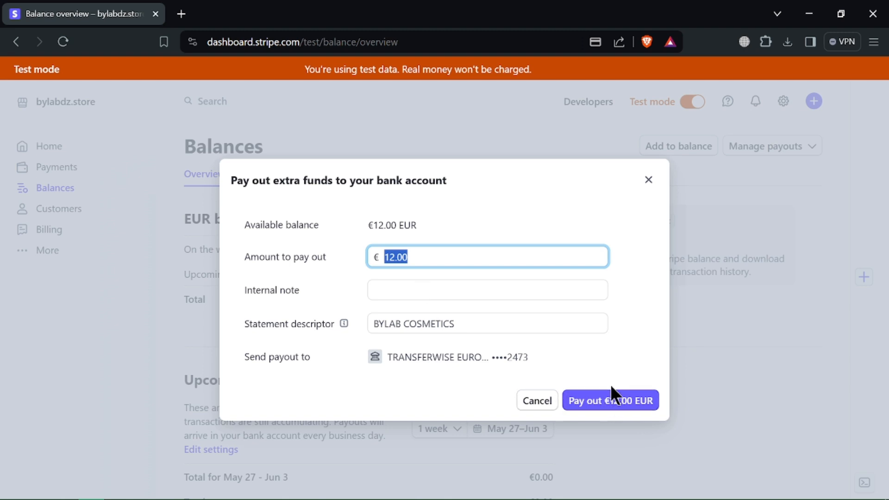
- Pay out €12.00 EUR to the TransferWise account and check it shows as Paid in Payouts
{"action": "left_click", "coordinate": [611, 400]}
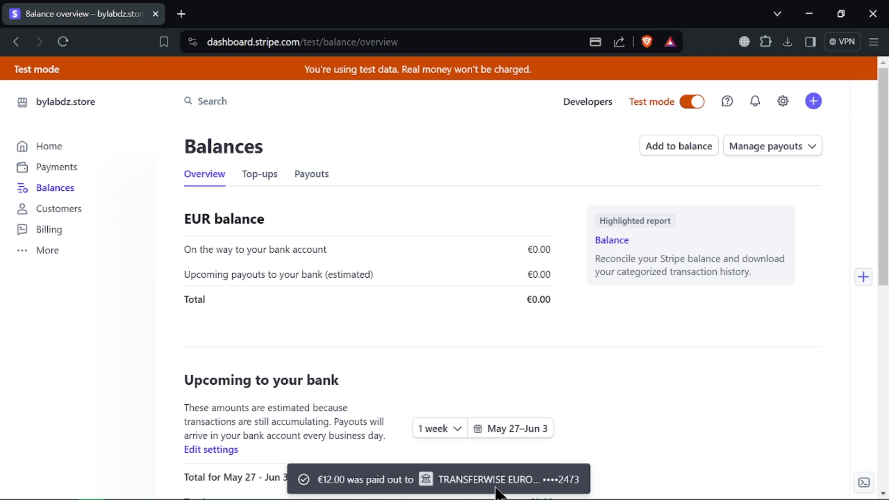
{"action": "left_click", "coordinate": [311, 174]}
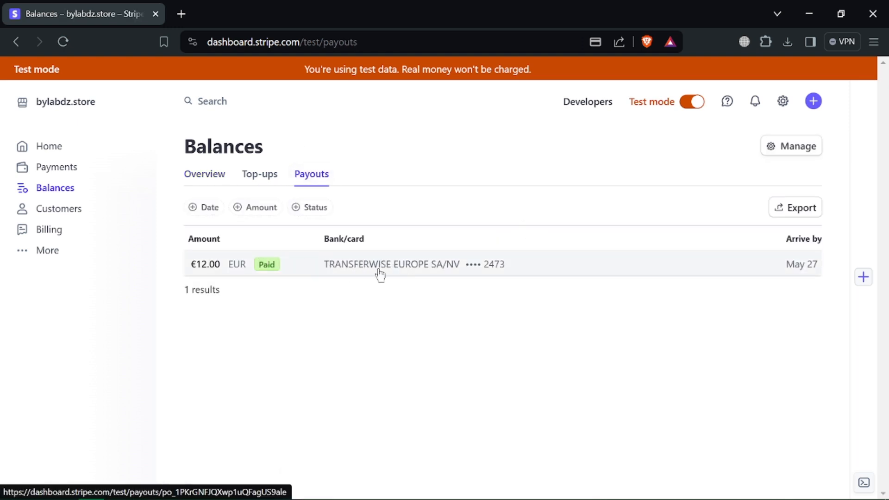
{"action": "mouse_move", "coordinate": [385, 281]}
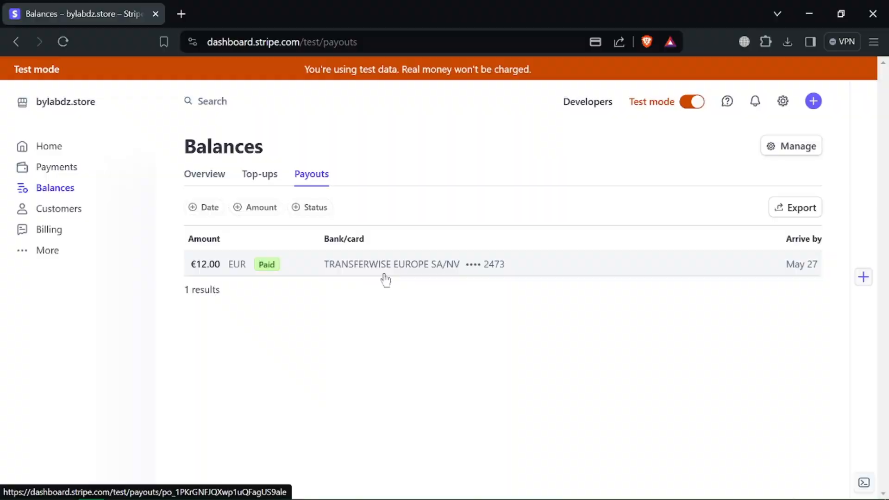